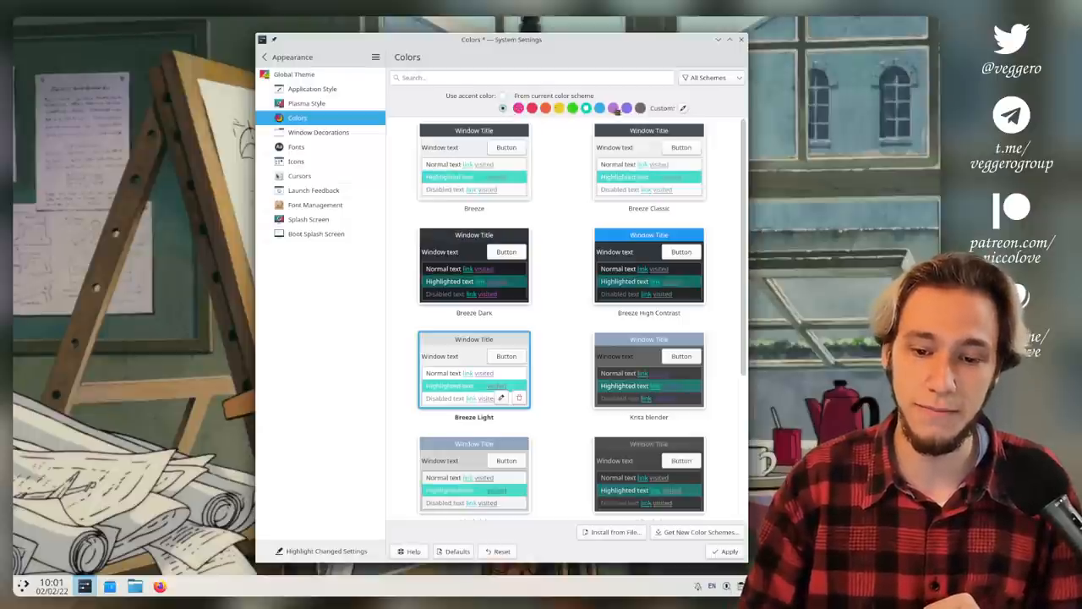
Pick the purple accent swatch to replace the teal accent colour.
left_click(625, 108)
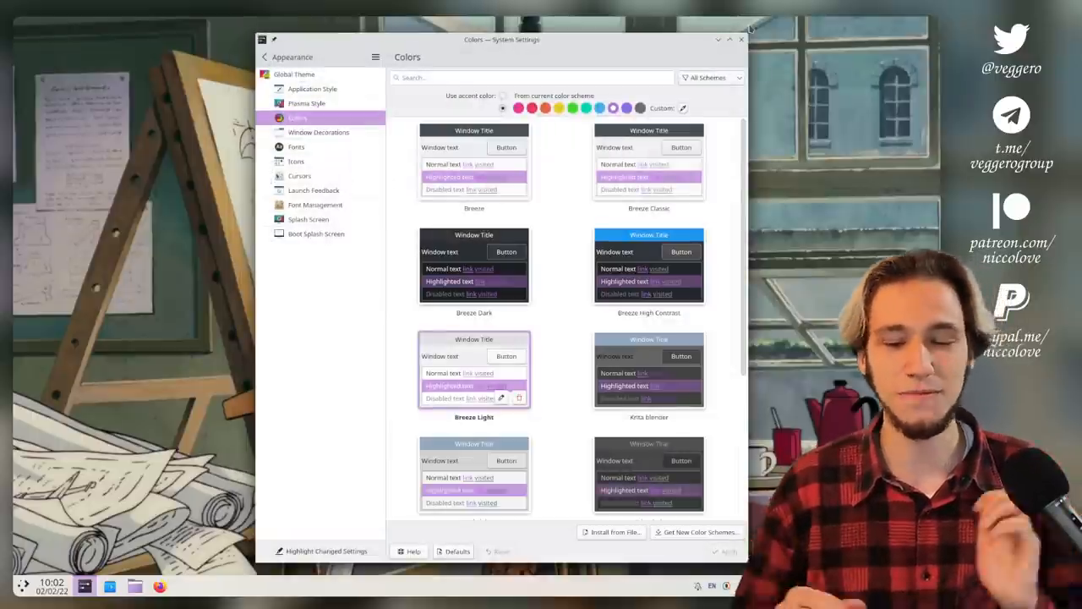
left_click(741, 40)
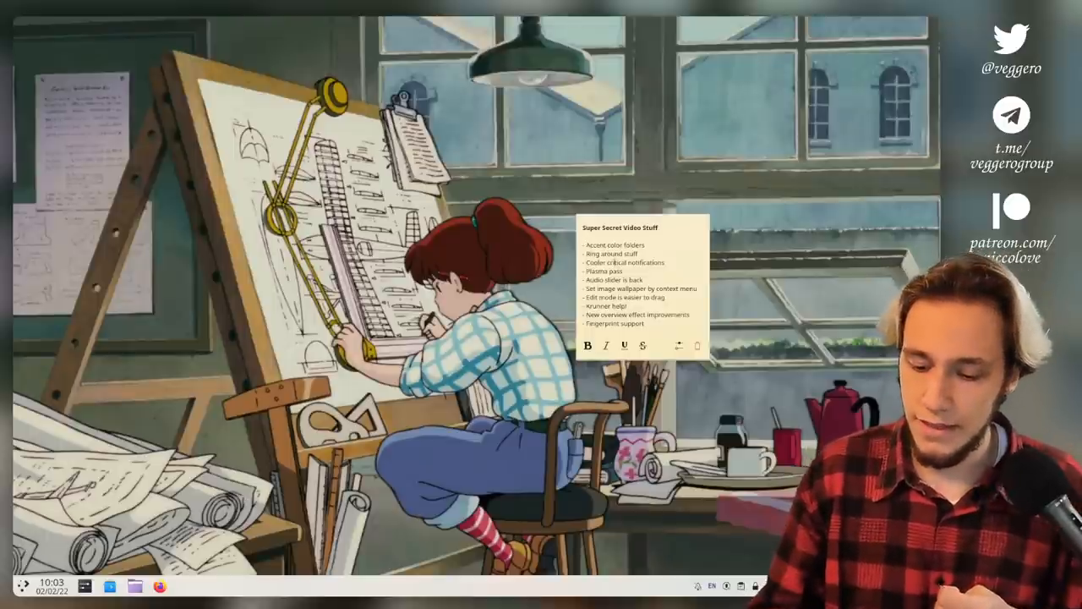
Open the Plasma Pass popup from the system tray to show saved passwords.
left_click(757, 584)
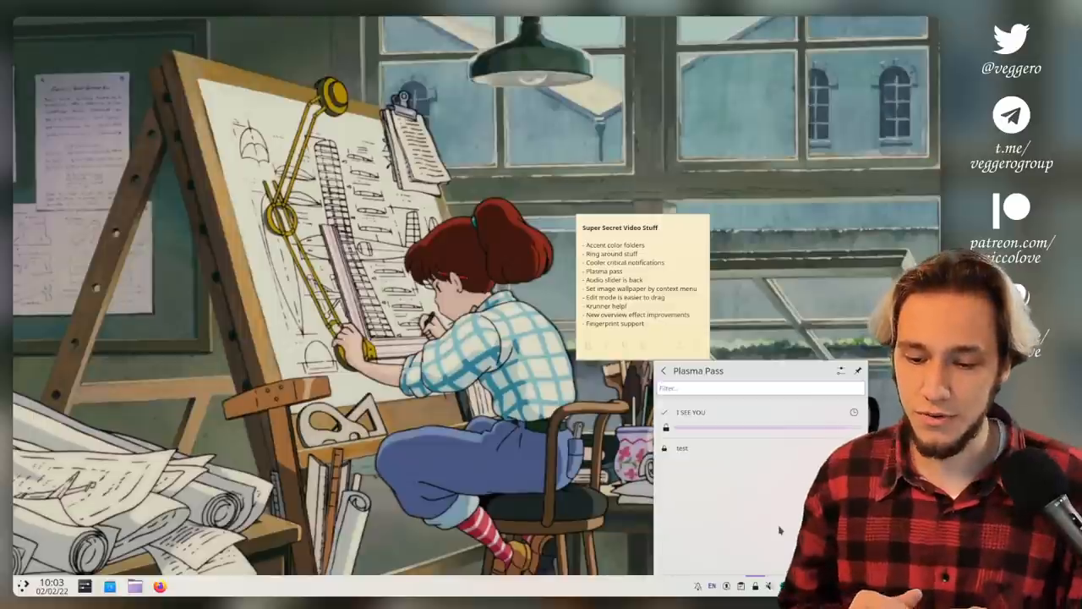
left_click(718, 412)
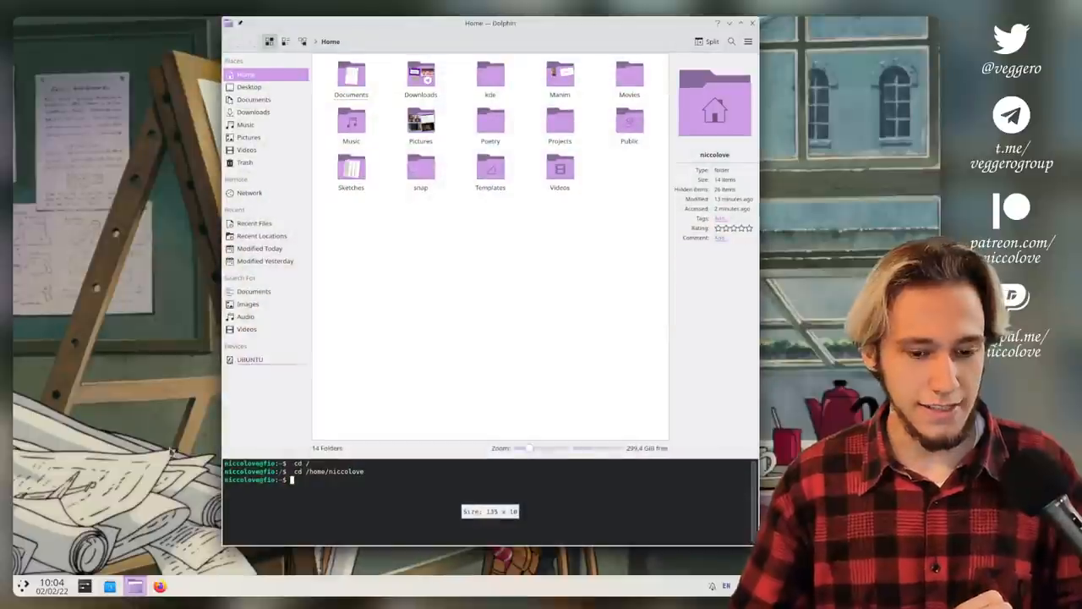
Change to /home/niccolove/Pictures in the terminal and view screenshot context menus.
type("cd /home/niccolove/Pictures")
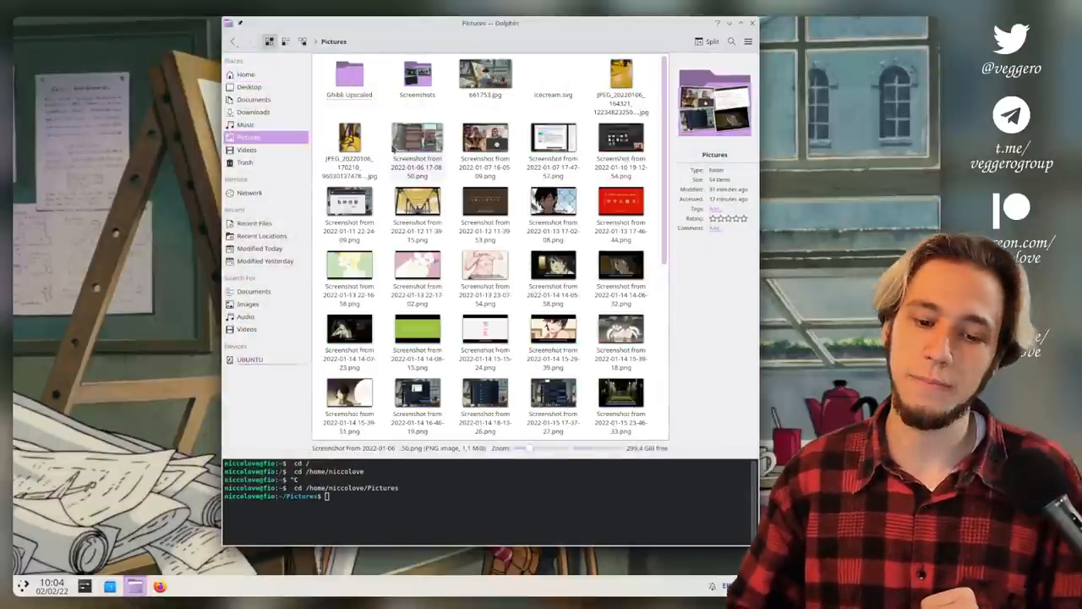
right_click(484, 144)
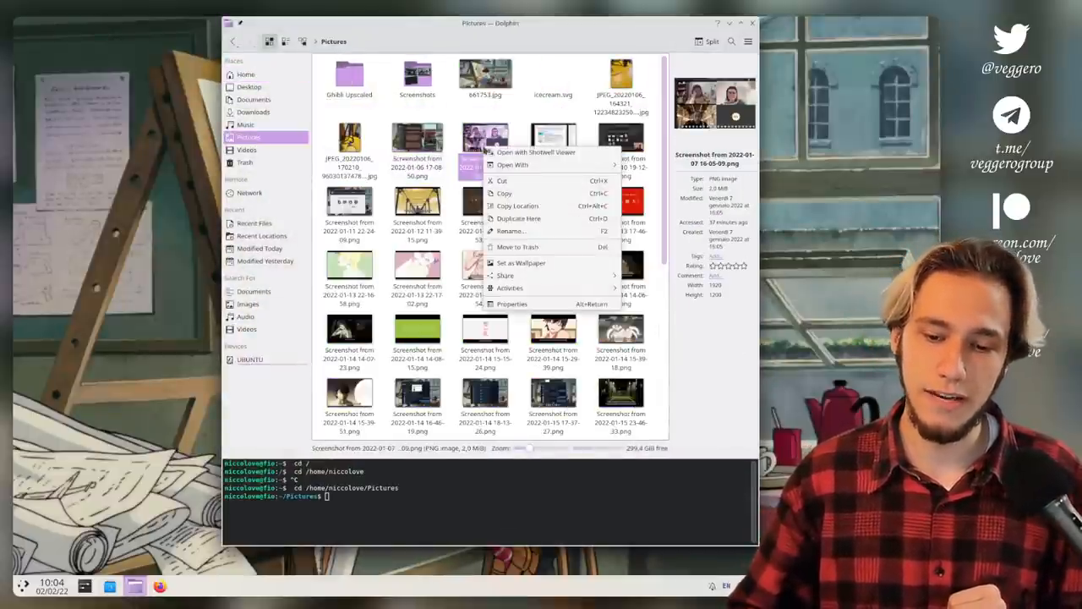
mouse_move(520, 263)
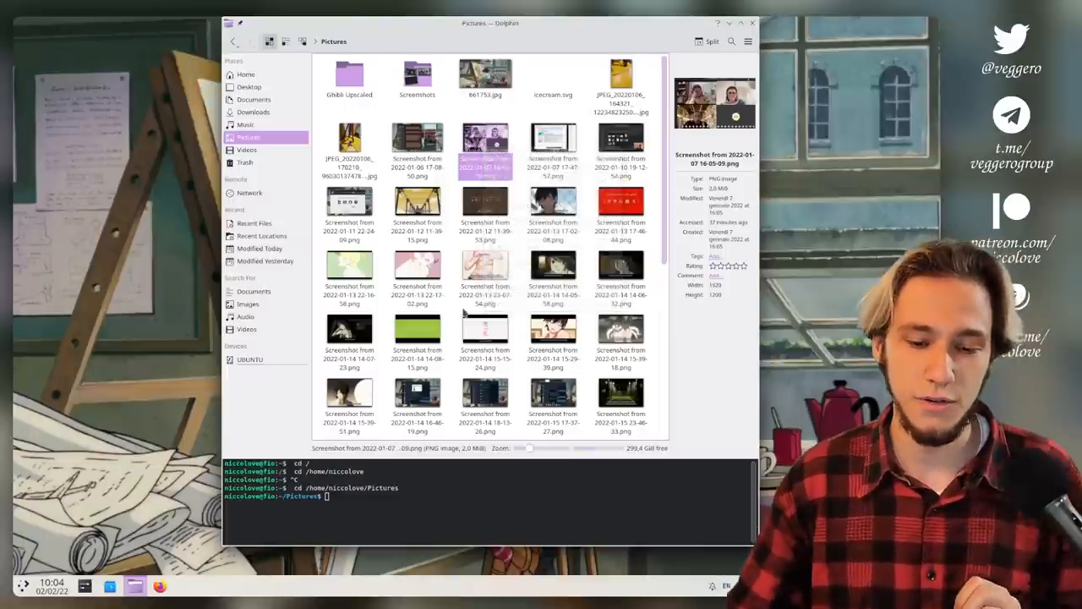
right_click(417, 271)
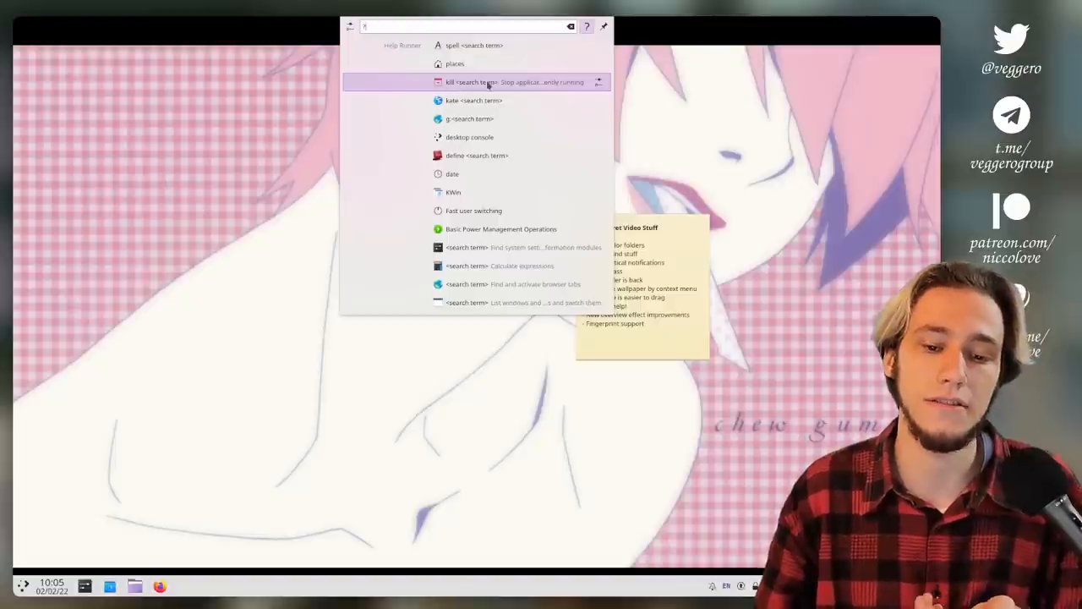
mouse_move(477, 137)
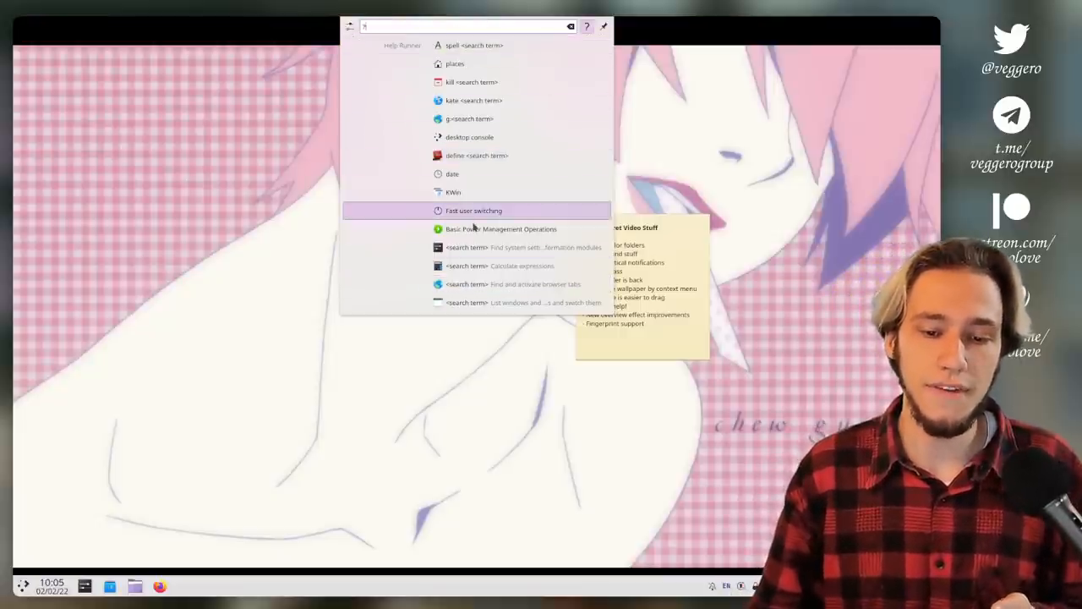
mouse_move(492, 303)
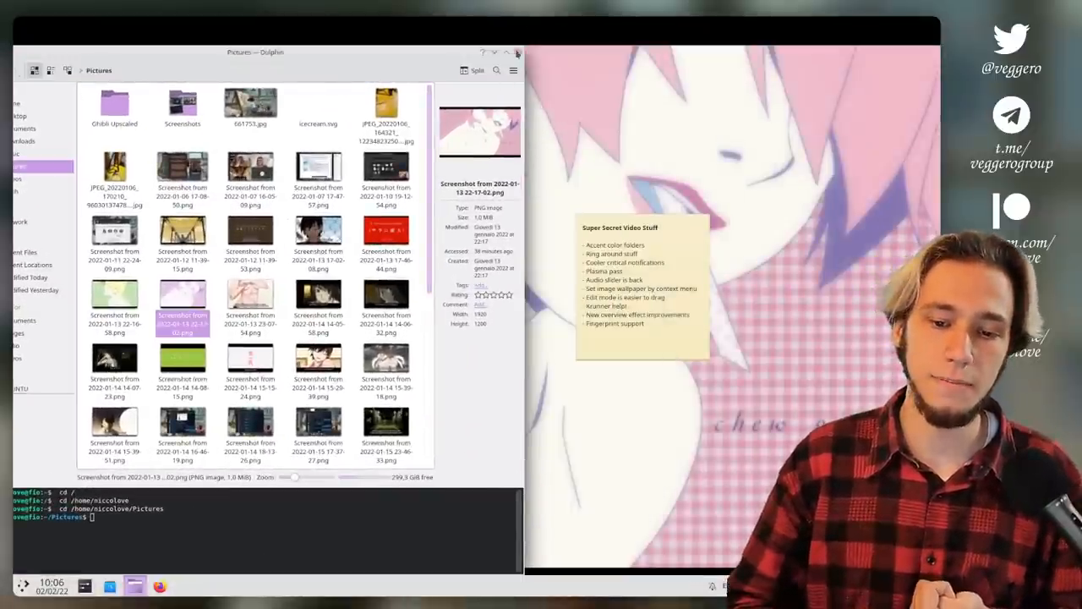
left_click(518, 52)
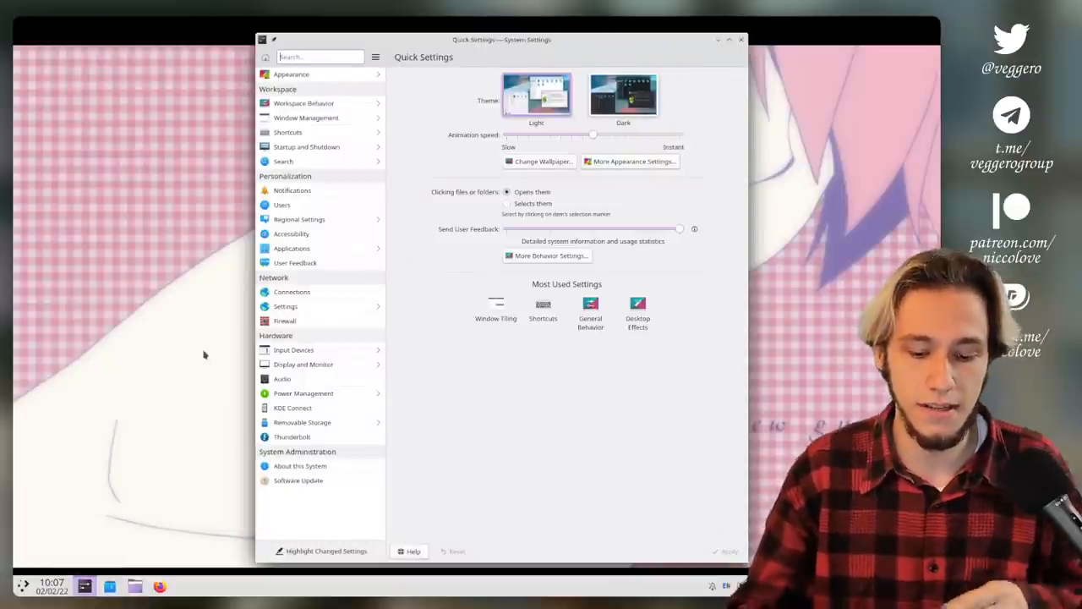
Search settings for 'finger' and open the Users result.
type("finger")
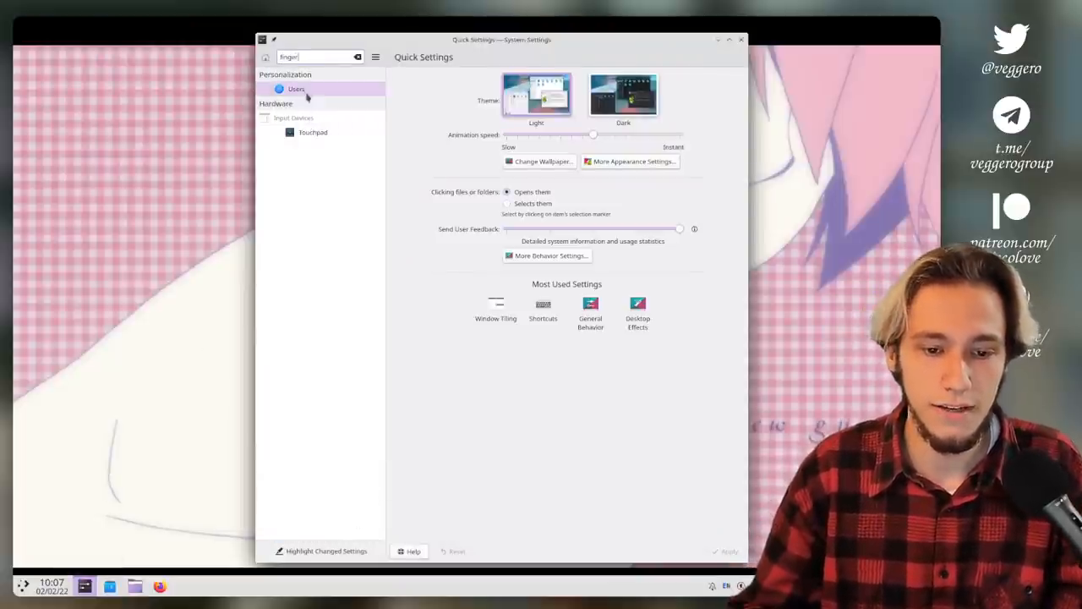
left_click(296, 89)
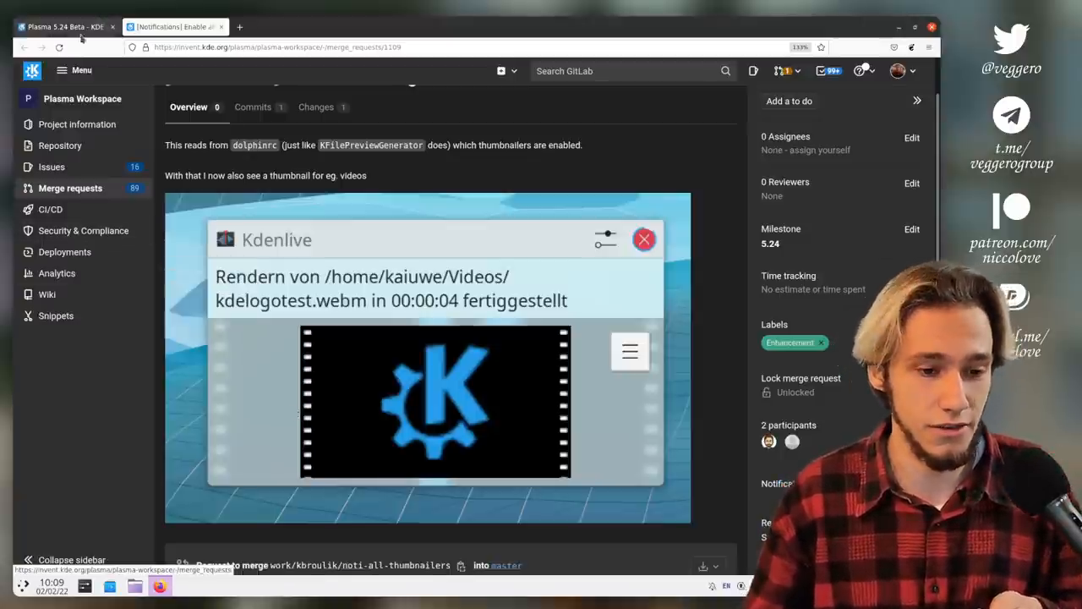
Reopen the Plasma 5.24 Beta tab and scroll to the Login/Lock Screen and Wayland sections.
left_click(63, 27)
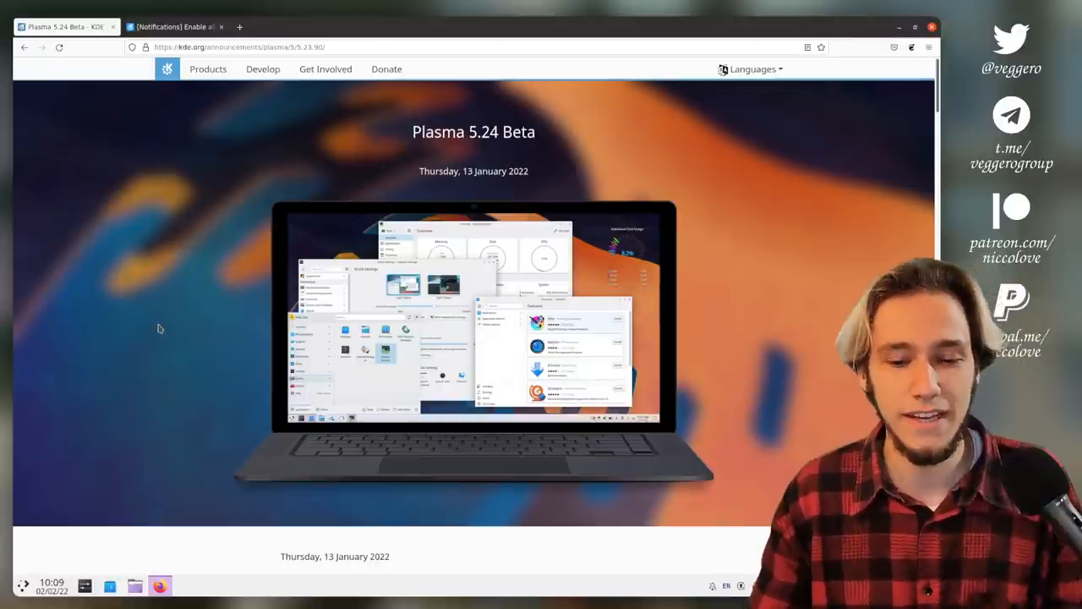
mouse_move(473, 148)
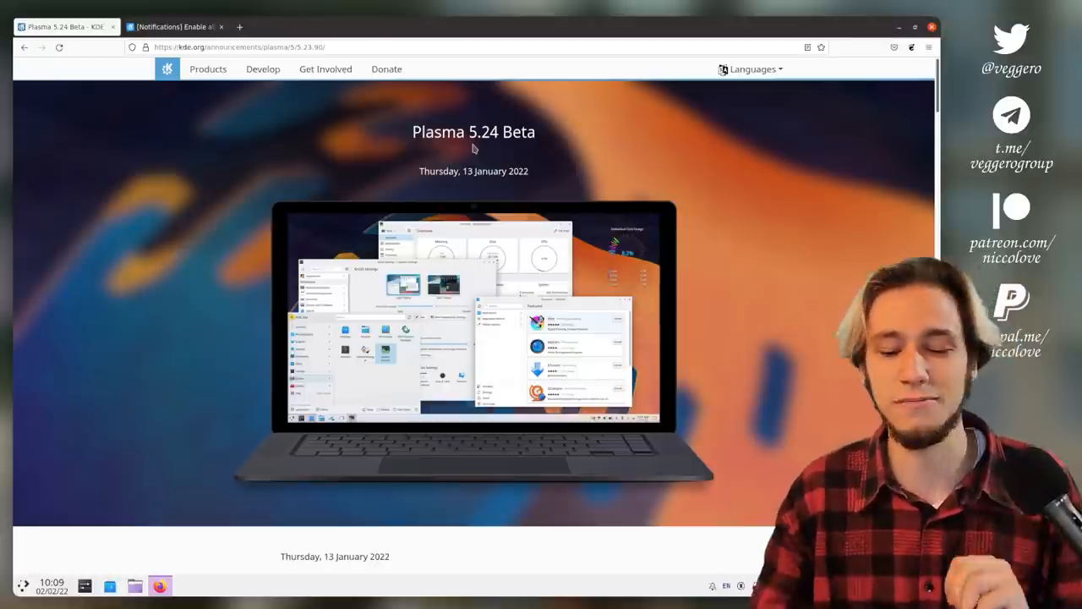
scroll("down", 3)
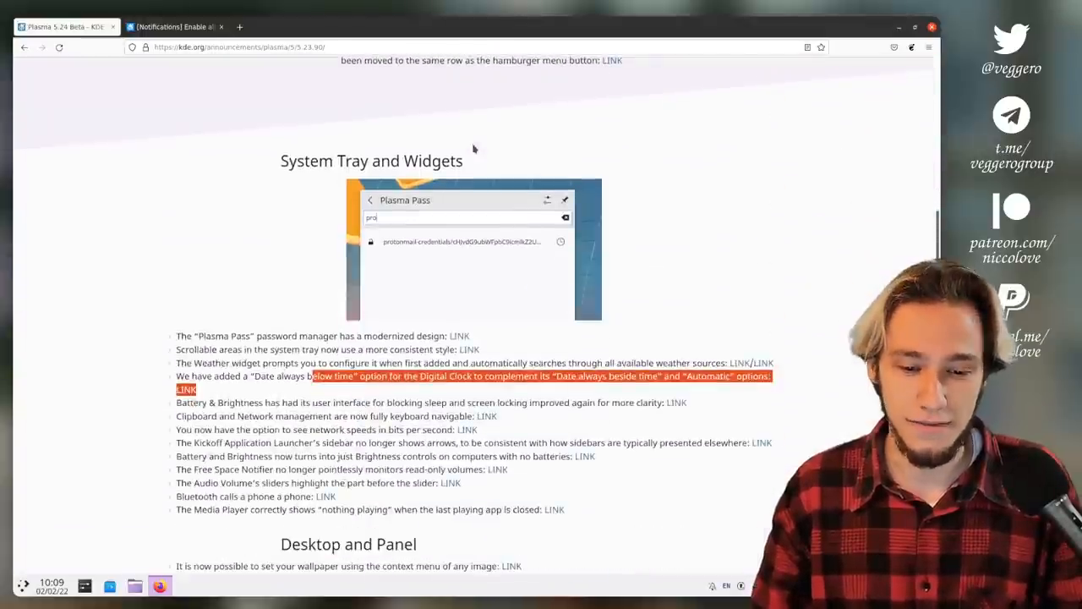
scroll("down", 3)
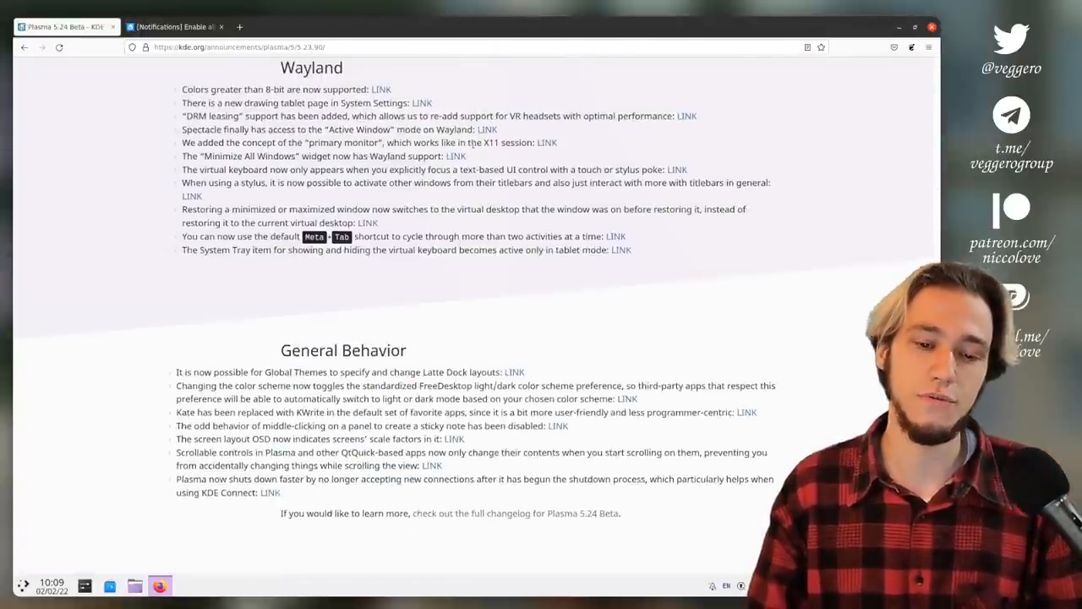
scroll("down", 3)
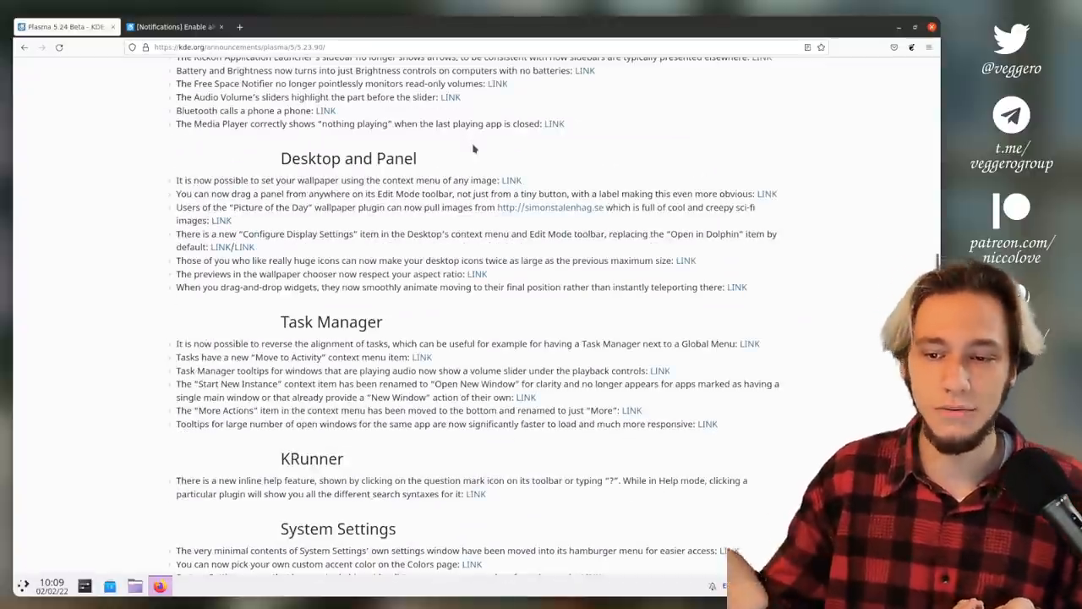
scroll("down", 3)
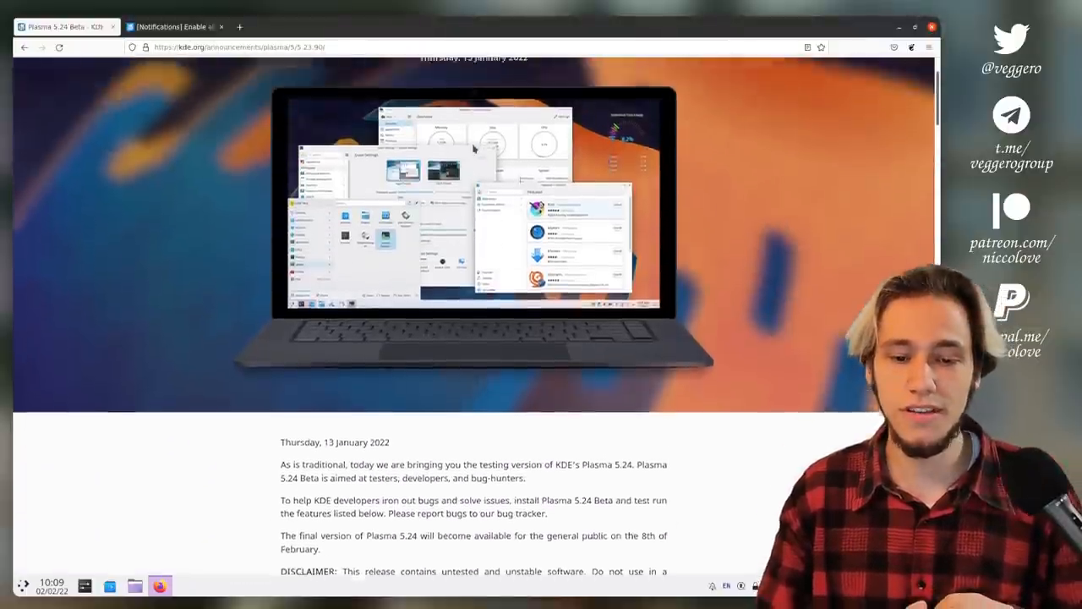
scroll("down", 3)
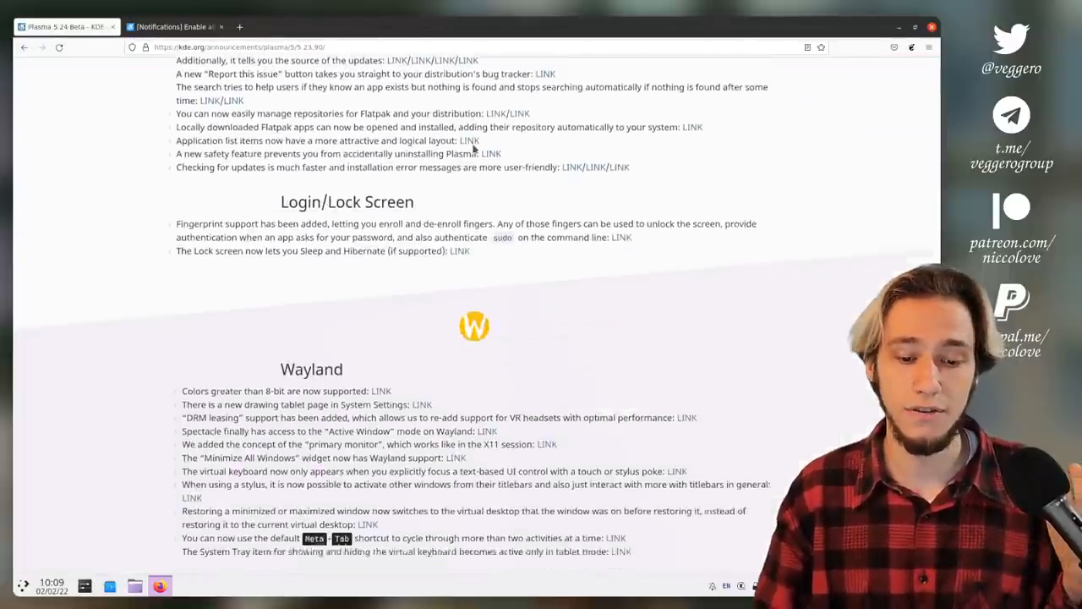
scroll("down", 3)
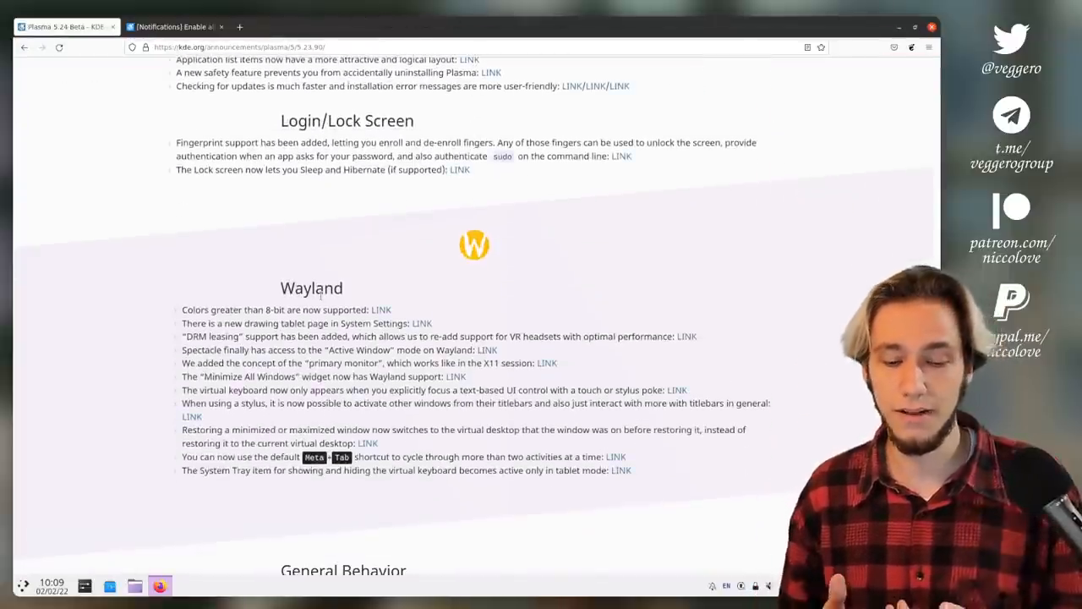